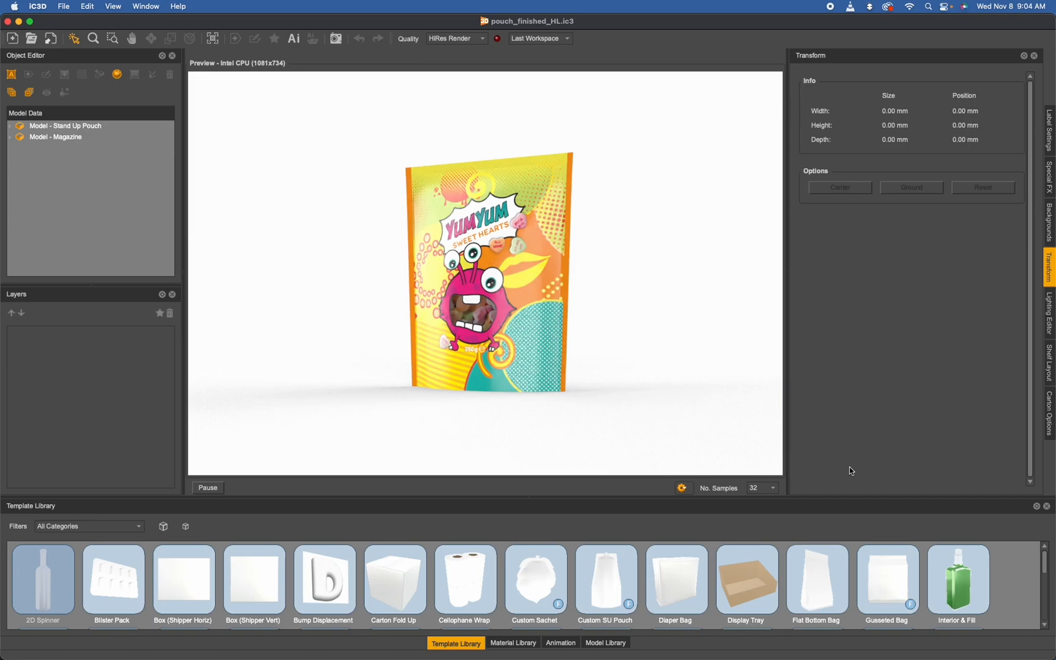
pyautogui.moveTo(829, 478)
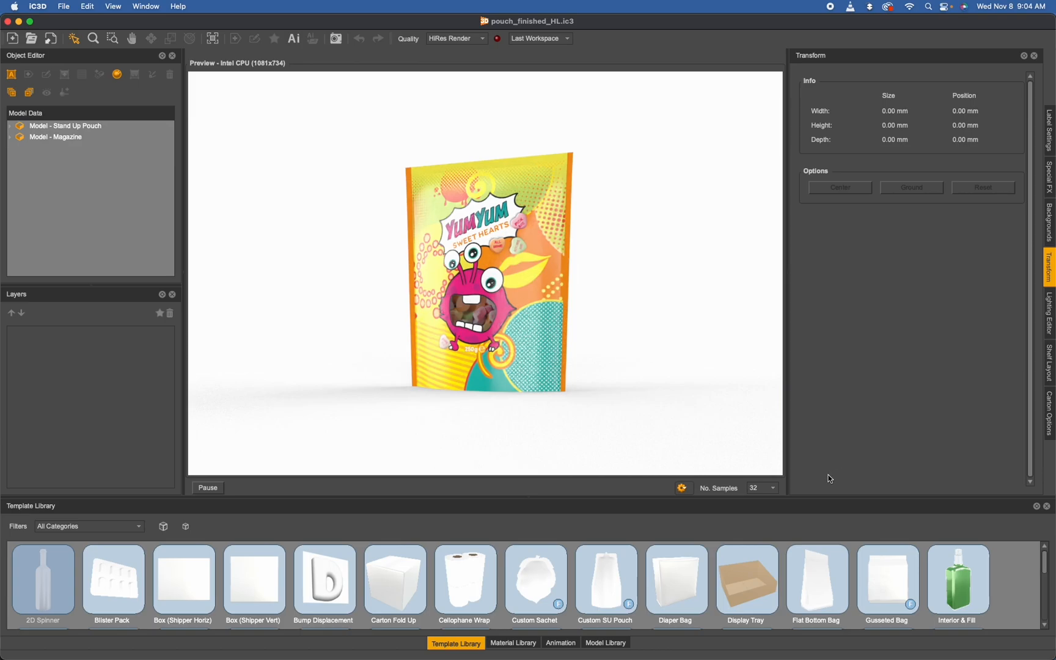
pyautogui.moveTo(285, 132)
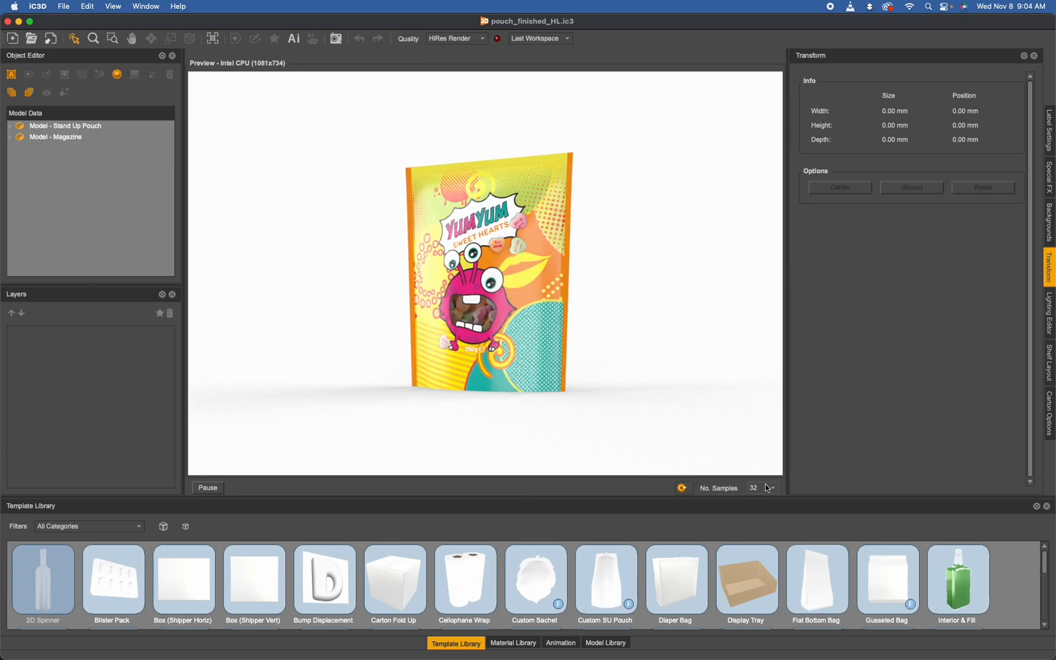
# Render the pouch preview at 1024 samples using the No. Samples dropdown
pyautogui.click(766, 488)
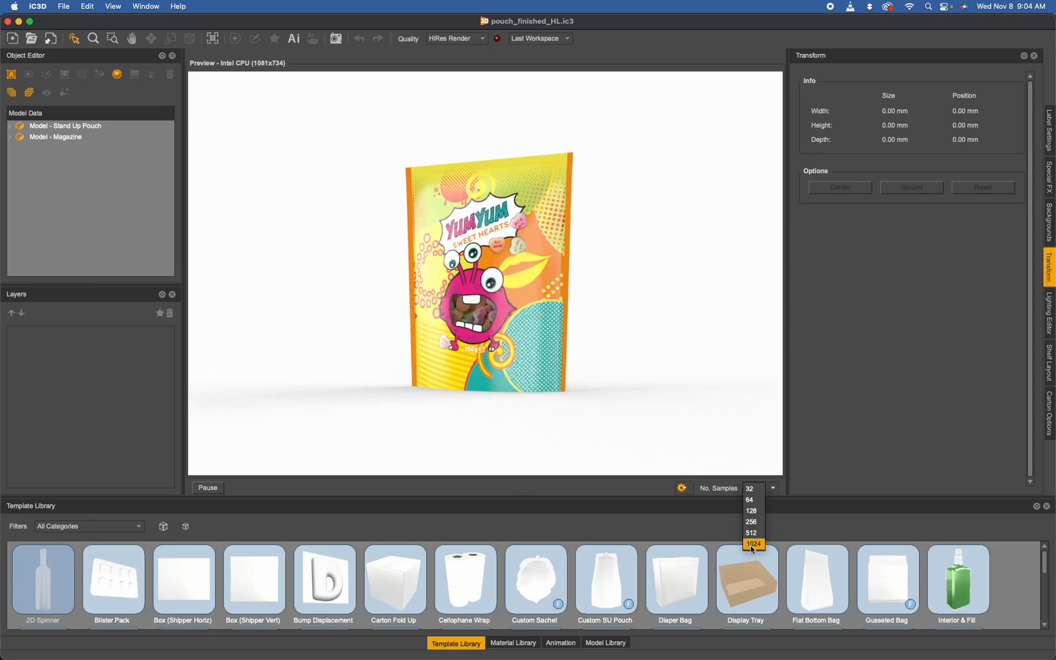
pyautogui.click(753, 543)
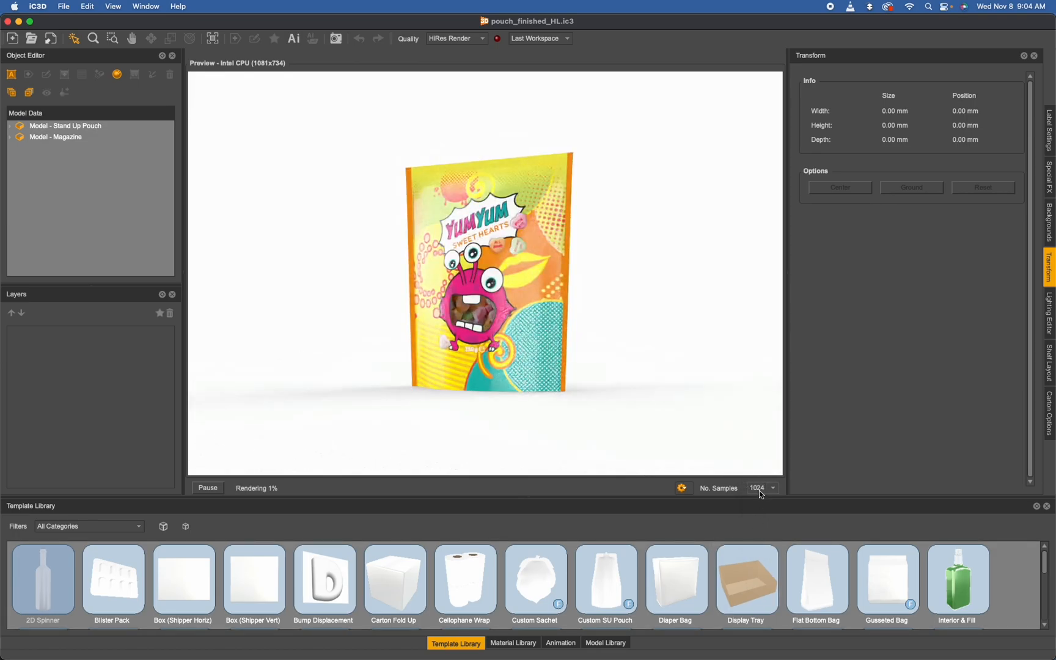
pyautogui.click(761, 487)
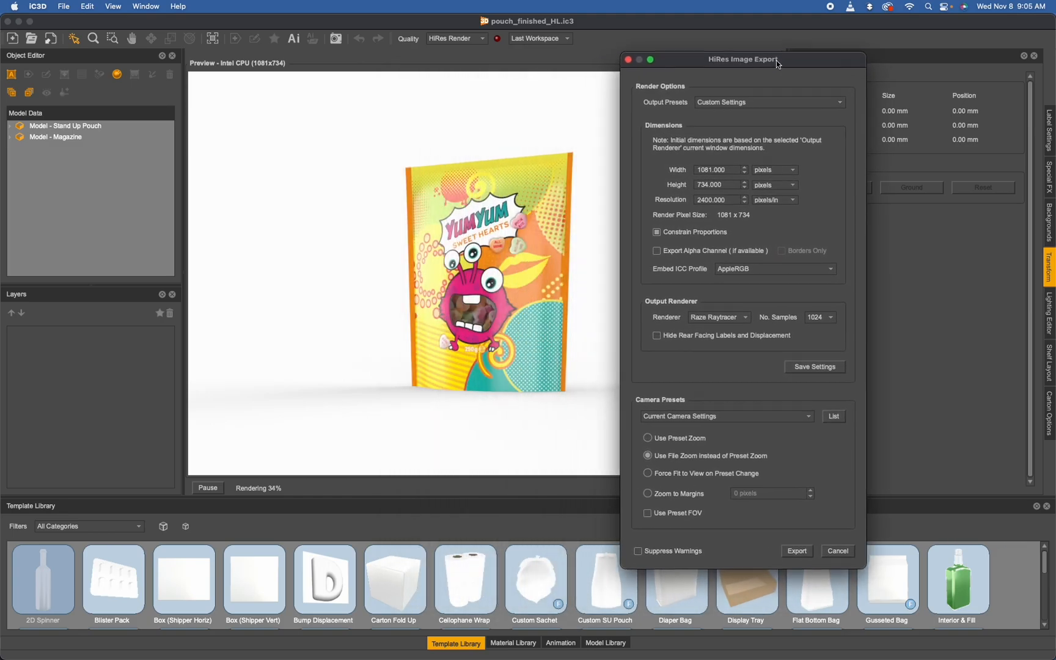
# Set the HiRes Image Export's Output Renderer to 128 samples
pyautogui.moveTo(744, 59); pyautogui.dragTo(758, 53)
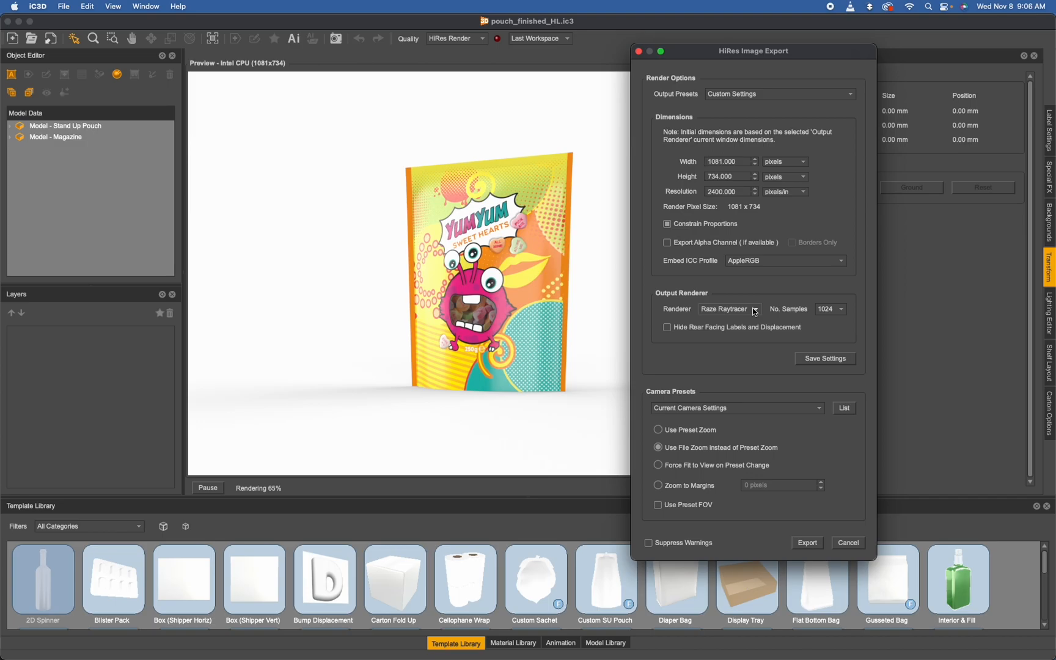
pyautogui.click(841, 309)
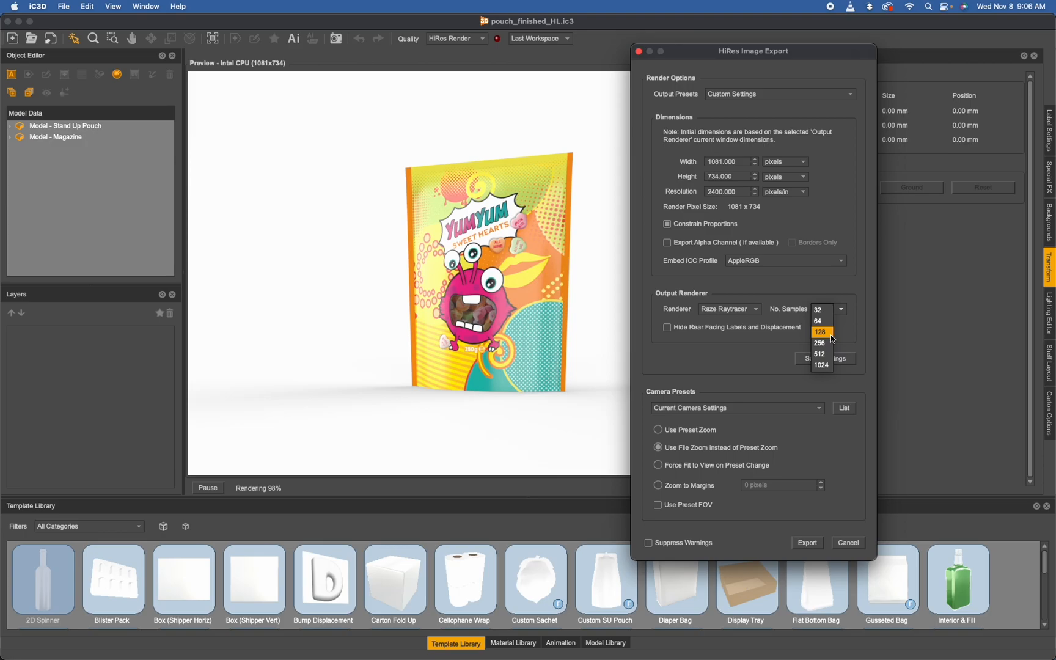
pyautogui.click(821, 331)
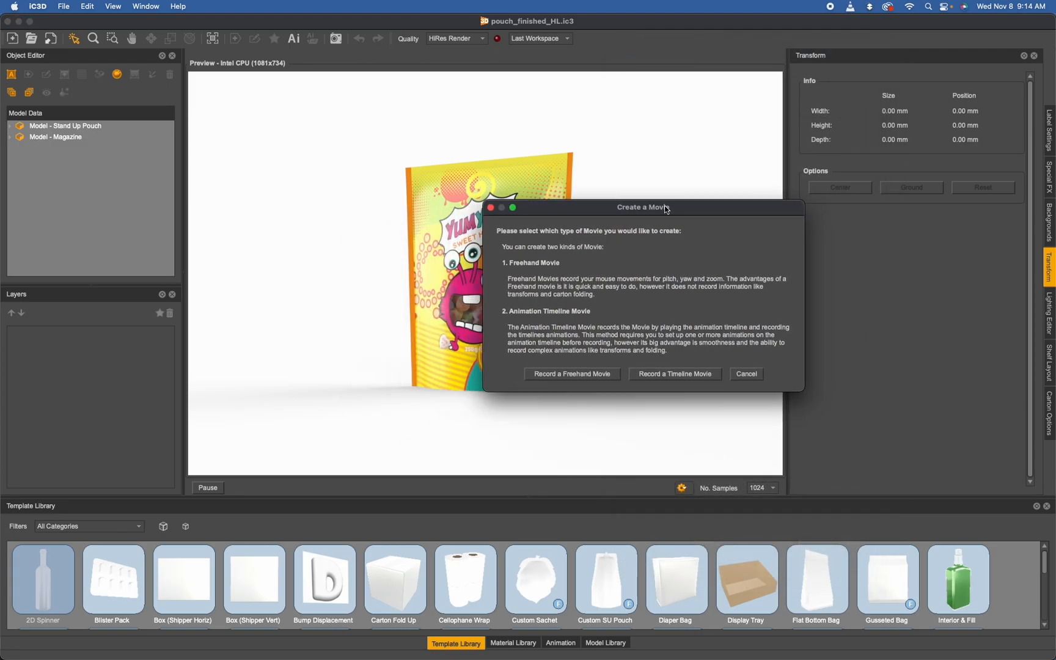
# Give the video export 128 samples and close the Video Export window
pyautogui.moveTo(641, 206); pyautogui.dragTo(699, 181)
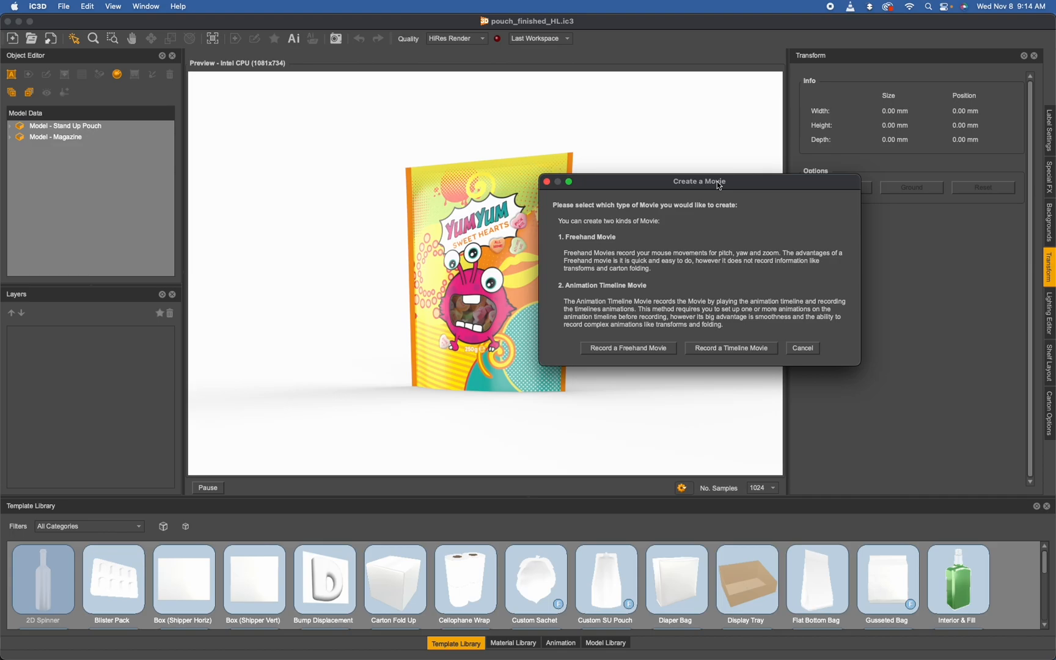
pyautogui.moveTo(696, 362)
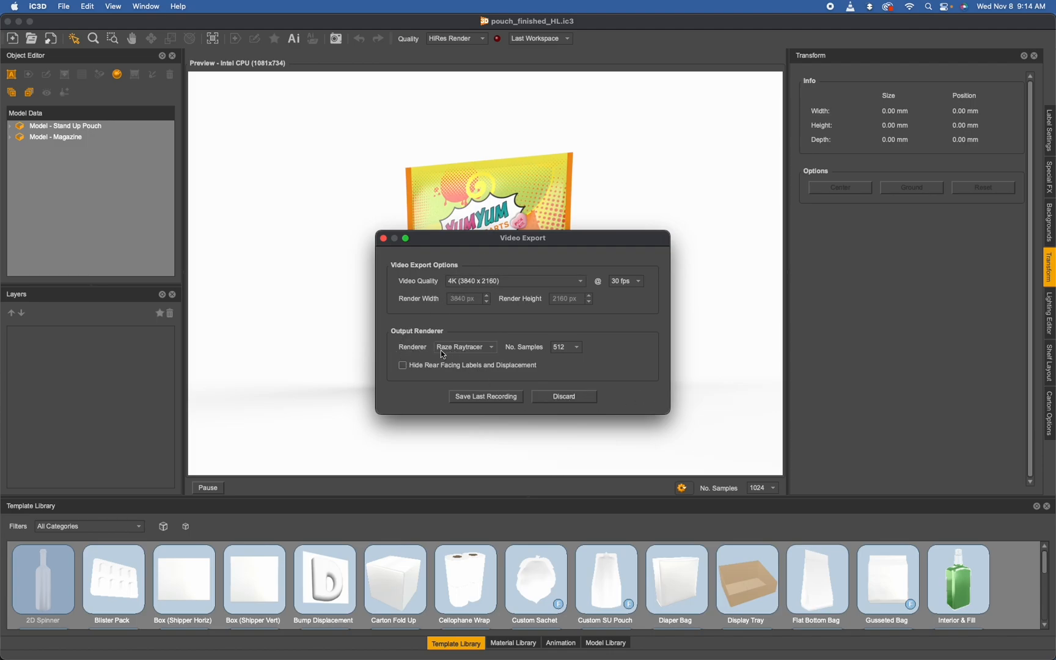
pyautogui.click(565, 348)
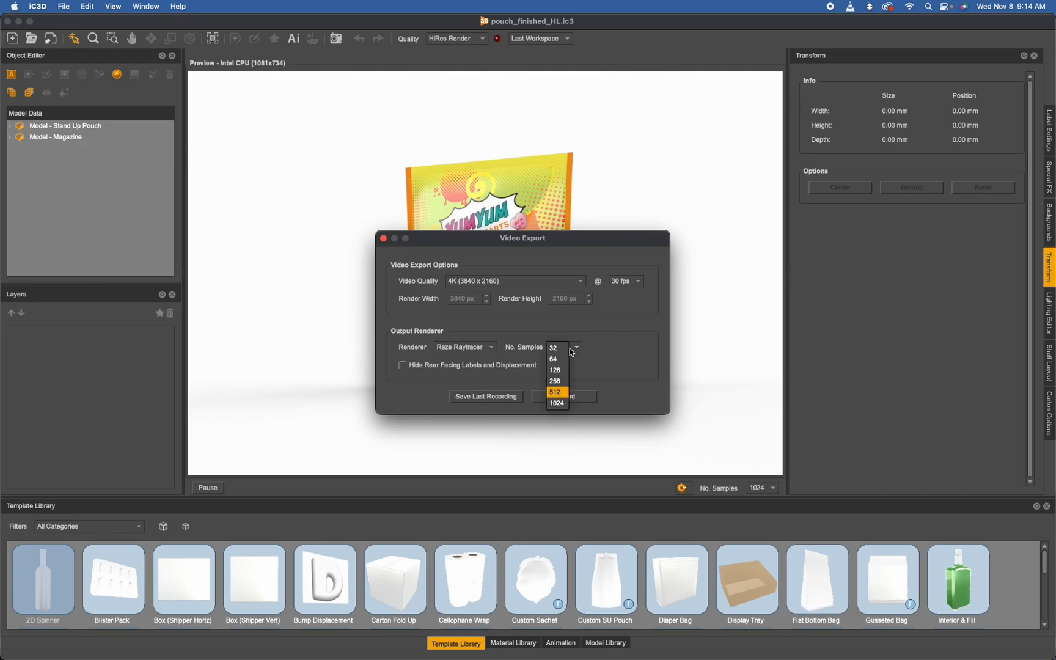
pyautogui.moveTo(554, 382)
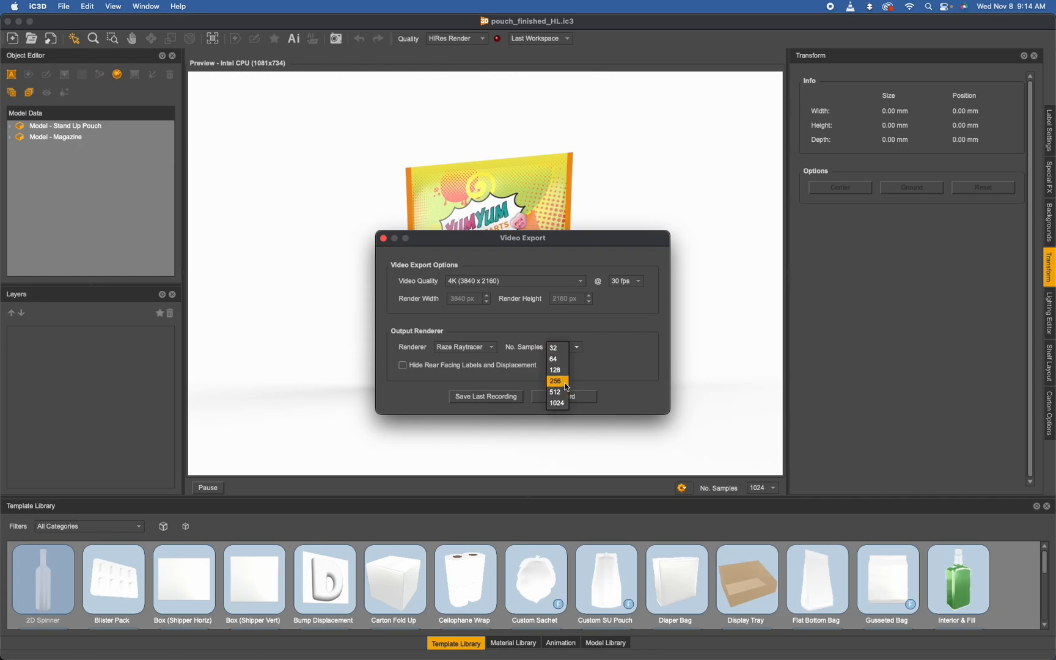
pyautogui.moveTo(572, 351)
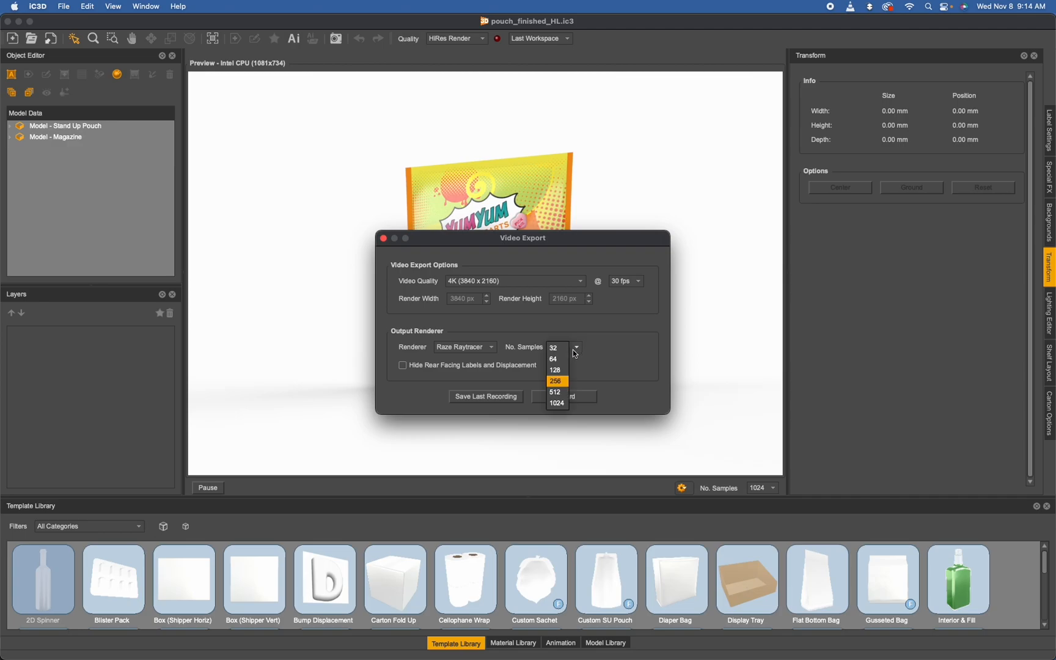
pyautogui.click(554, 369)
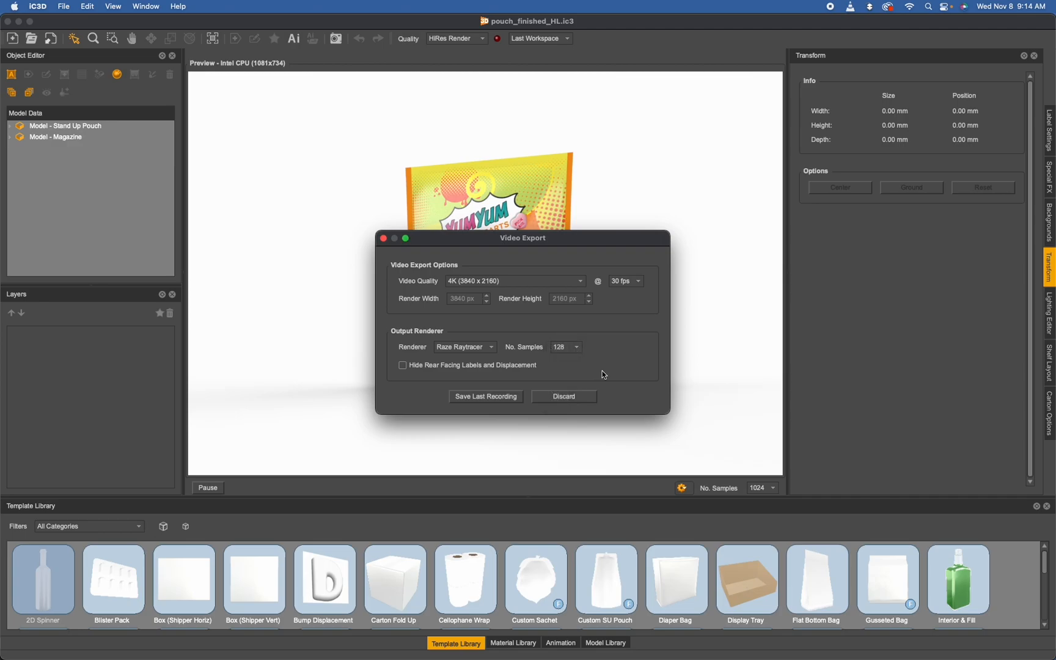
pyautogui.click(64, 6)
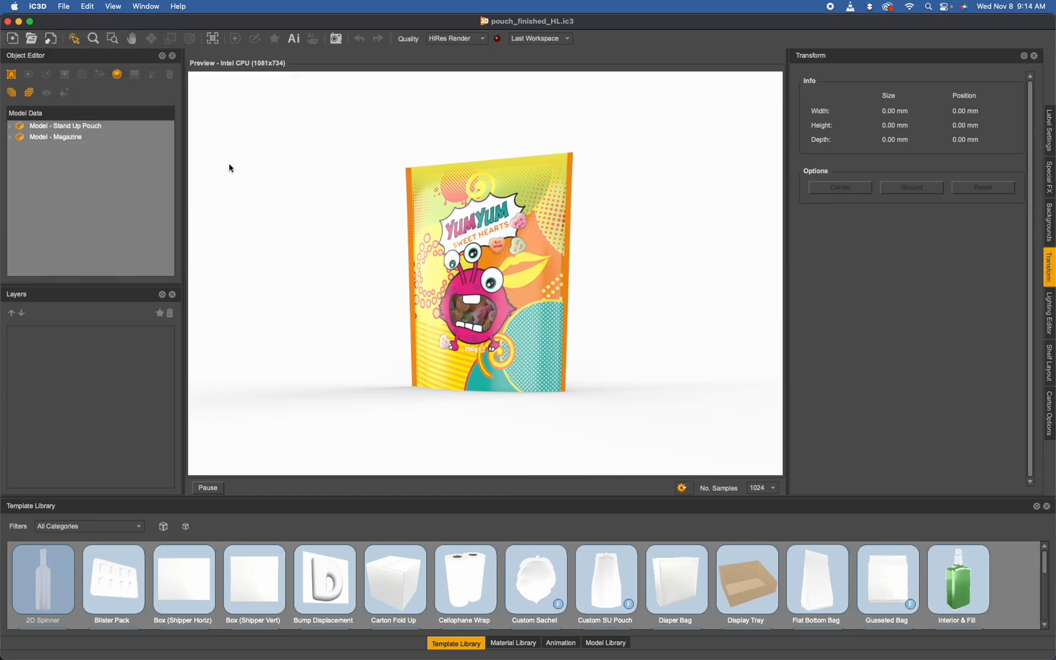
# Change the iC3D Opsis render to 128 samples, then cancel without sending
pyautogui.click(335, 39)
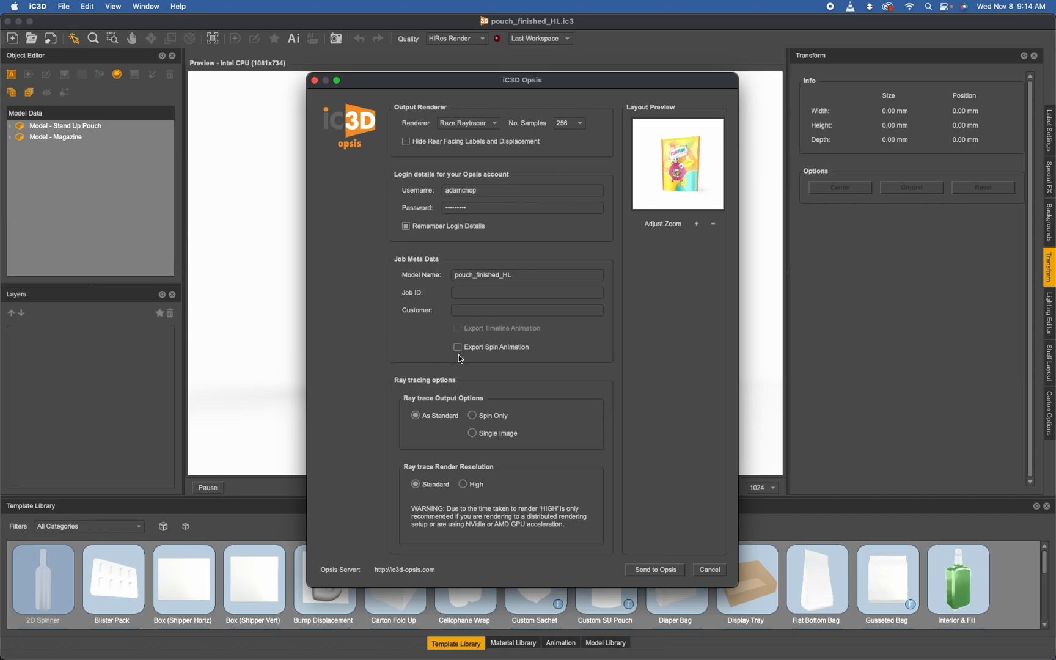
pyautogui.moveTo(483, 149)
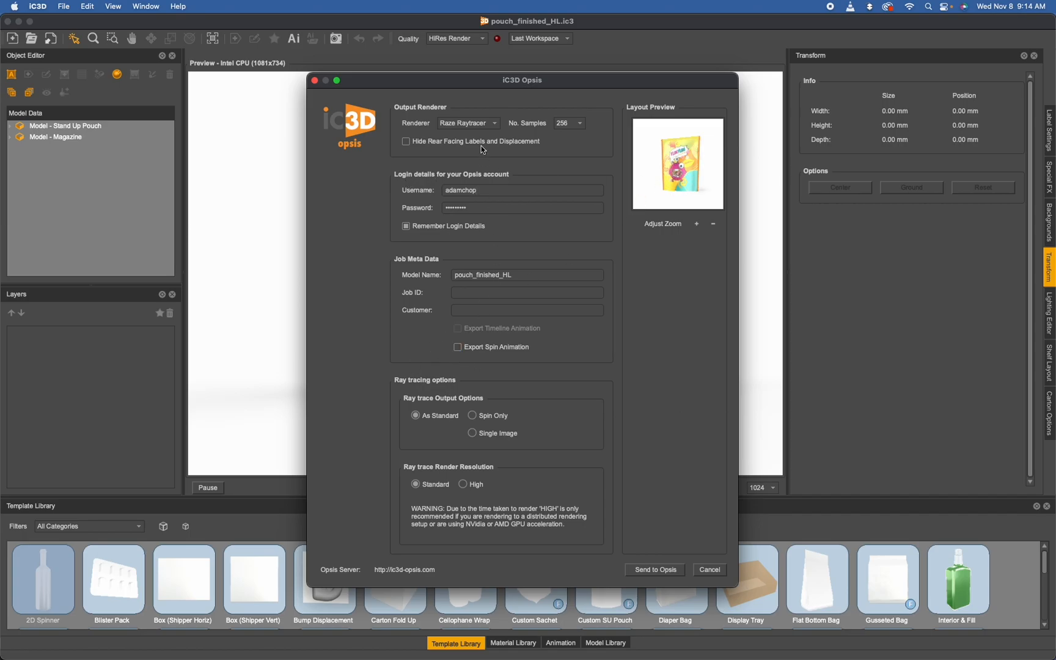
pyautogui.click(578, 123)
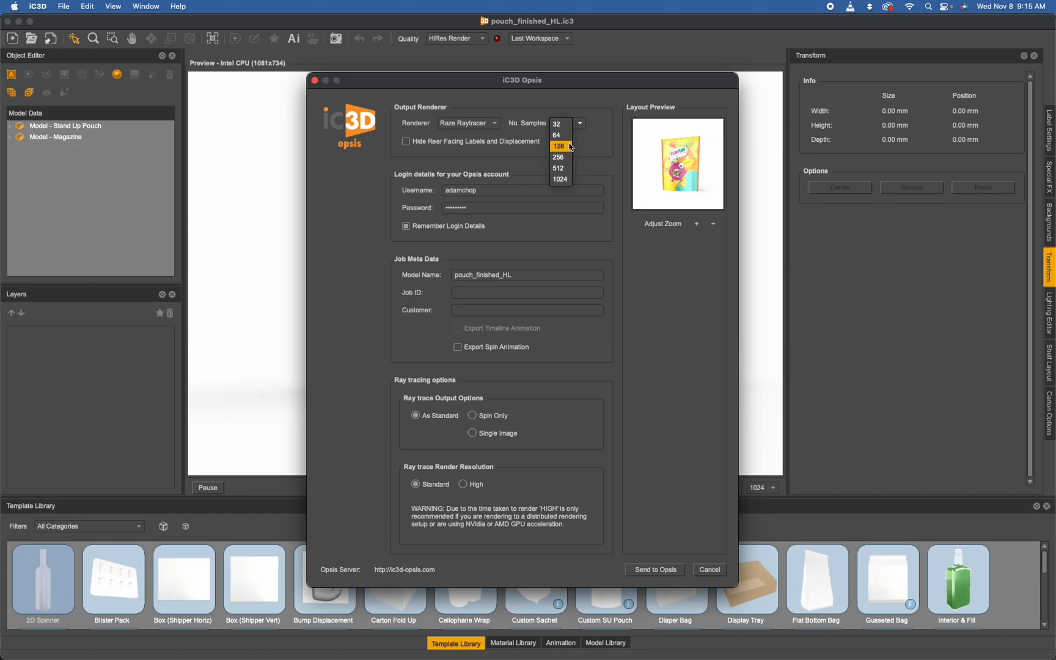
pyautogui.click(559, 146)
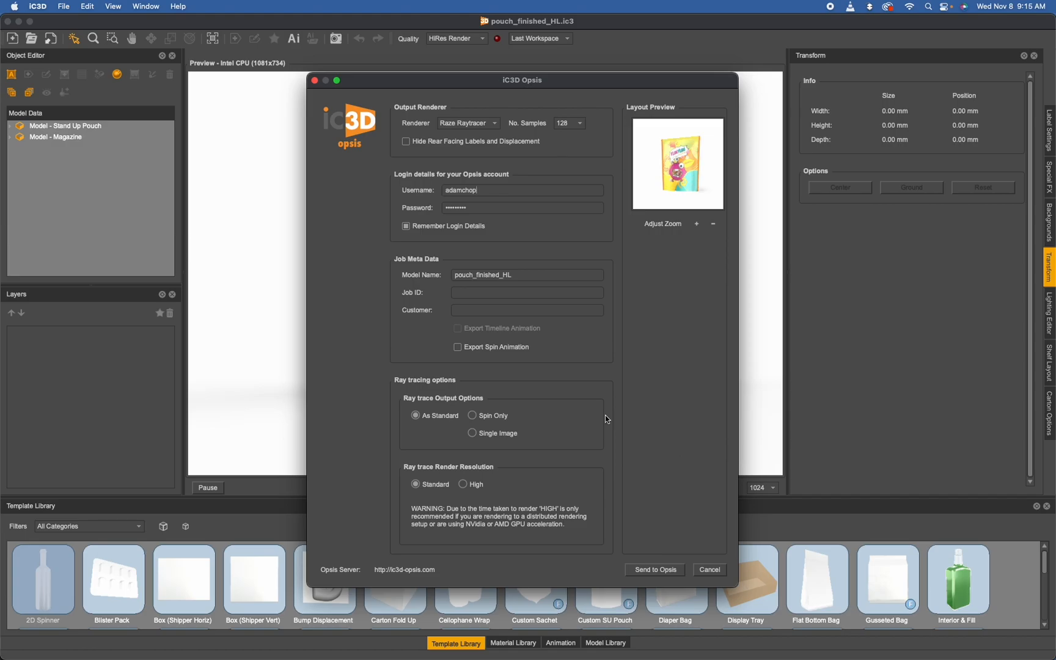
pyautogui.moveTo(679, 374)
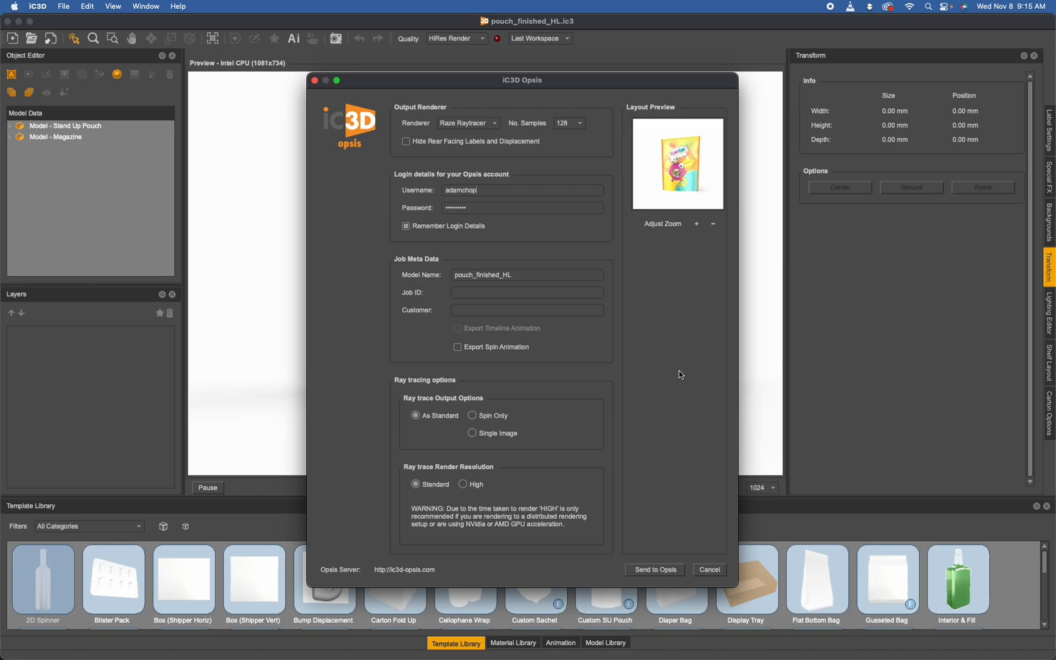
pyautogui.moveTo(684, 391)
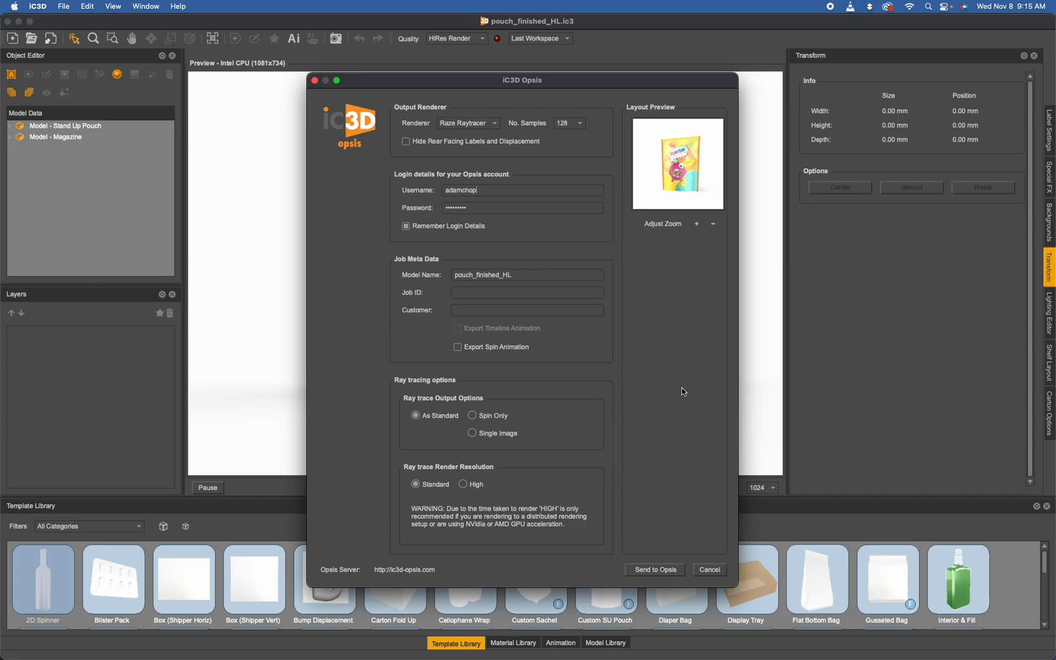
pyautogui.moveTo(683, 390)
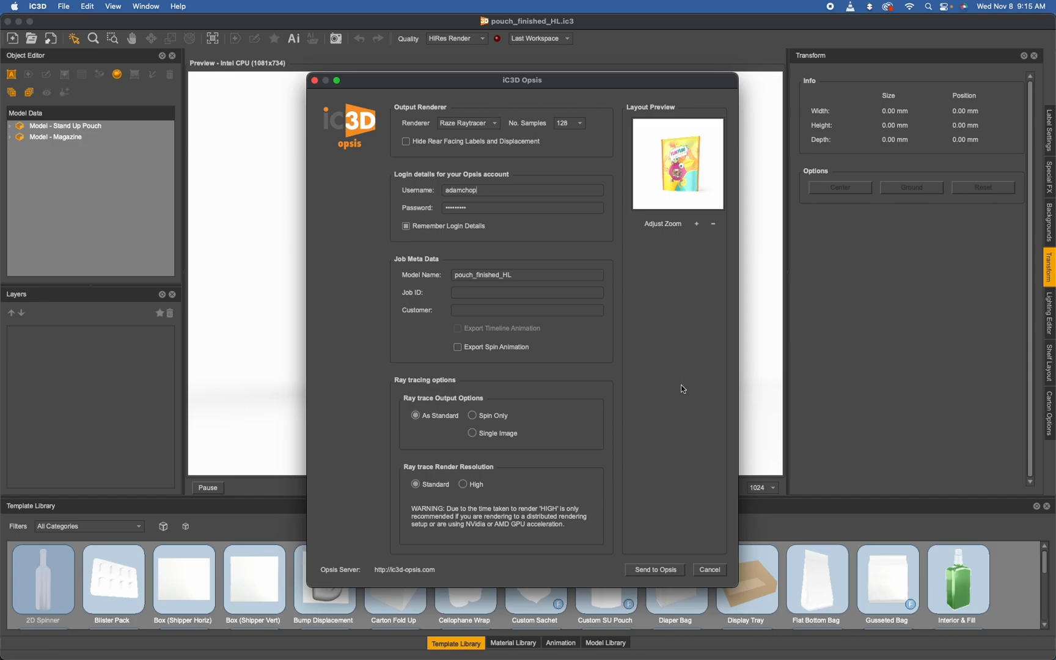
pyautogui.click(709, 569)
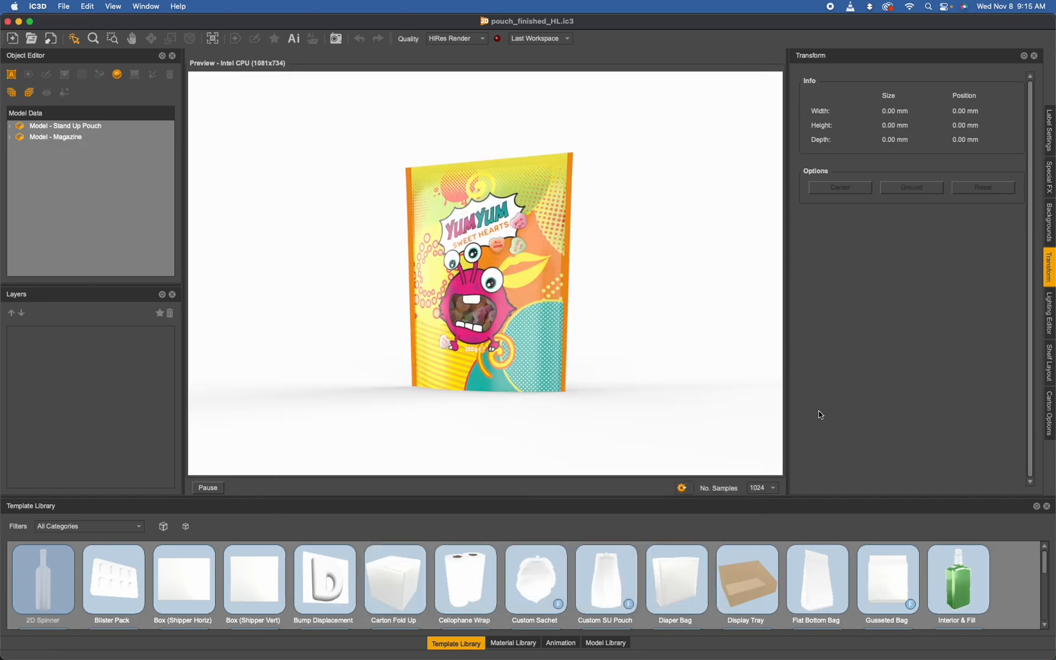